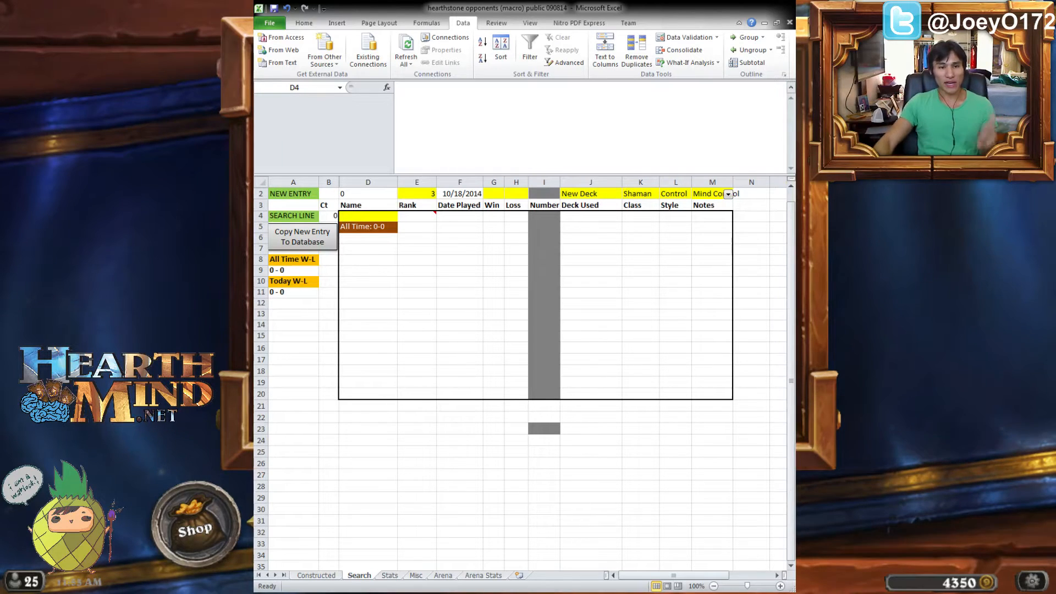
# Enter opponent name A on the search line and review its rank lookup formula.
pyautogui.click(367, 216)
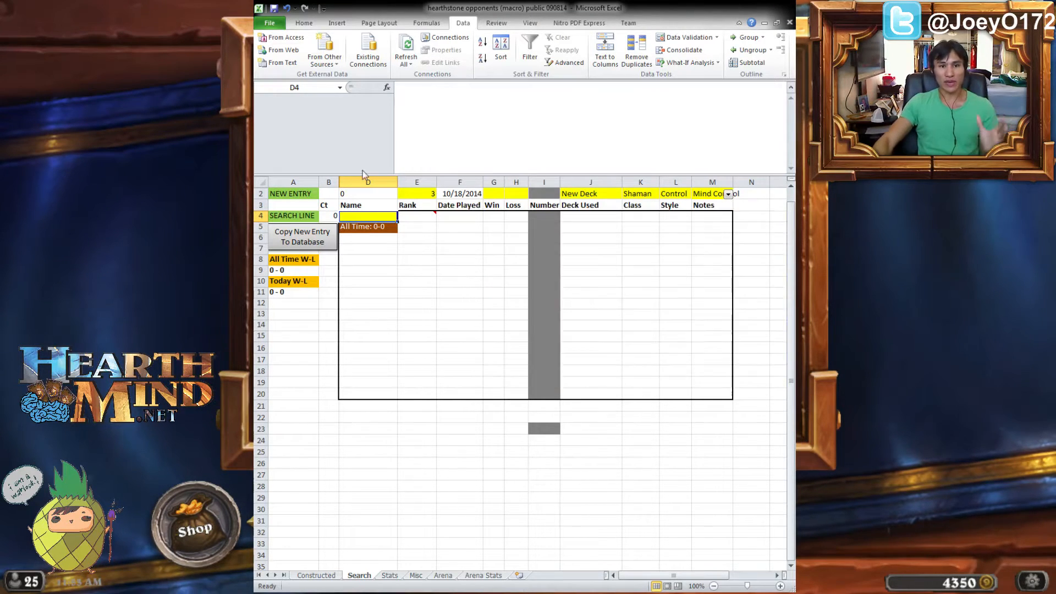
pyautogui.click(416, 194)
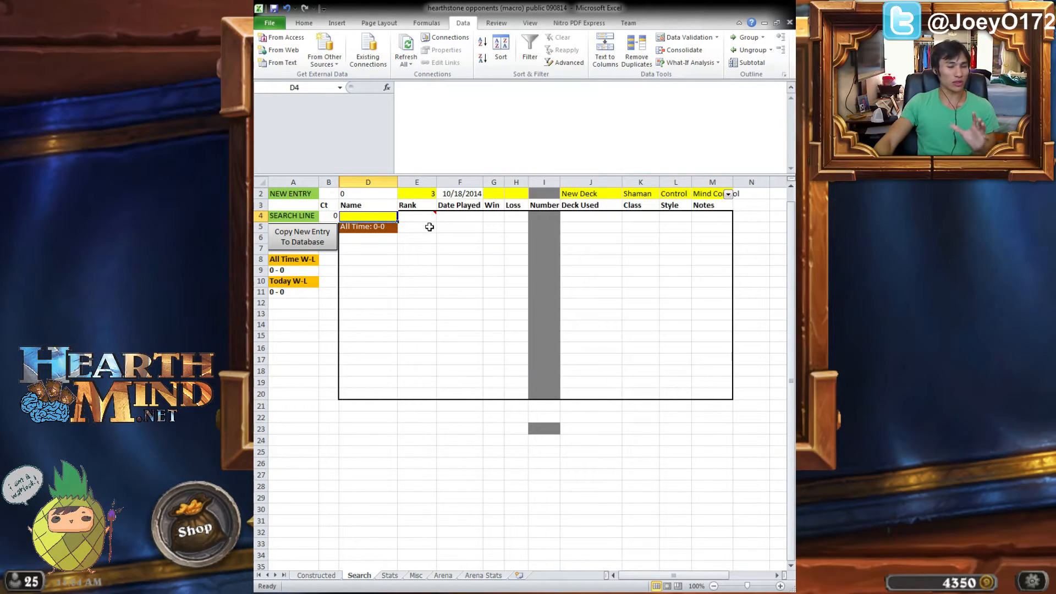
pyautogui.moveTo(562, 247)
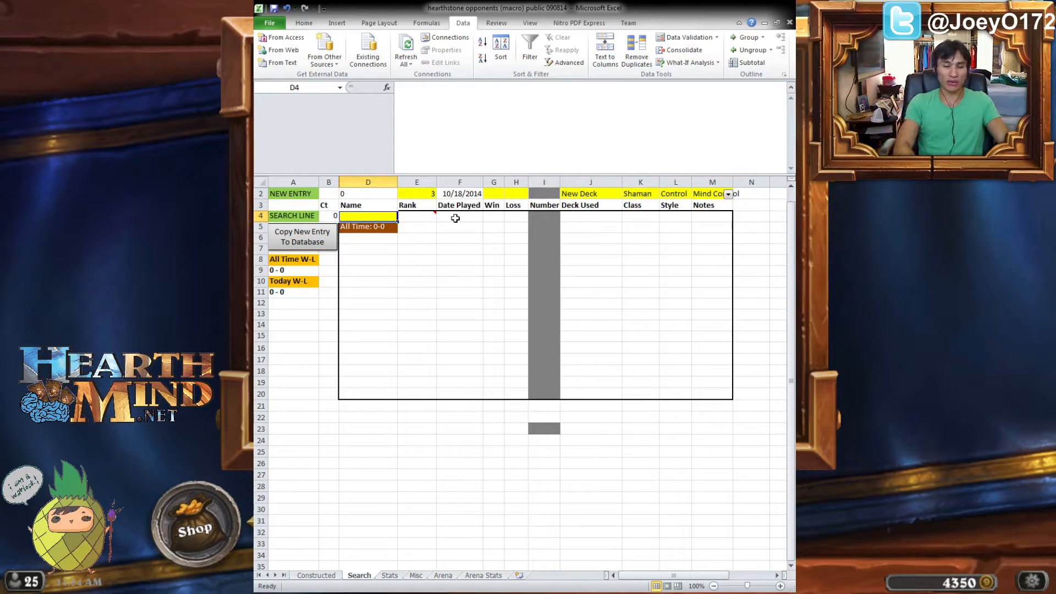
pyautogui.write('A')
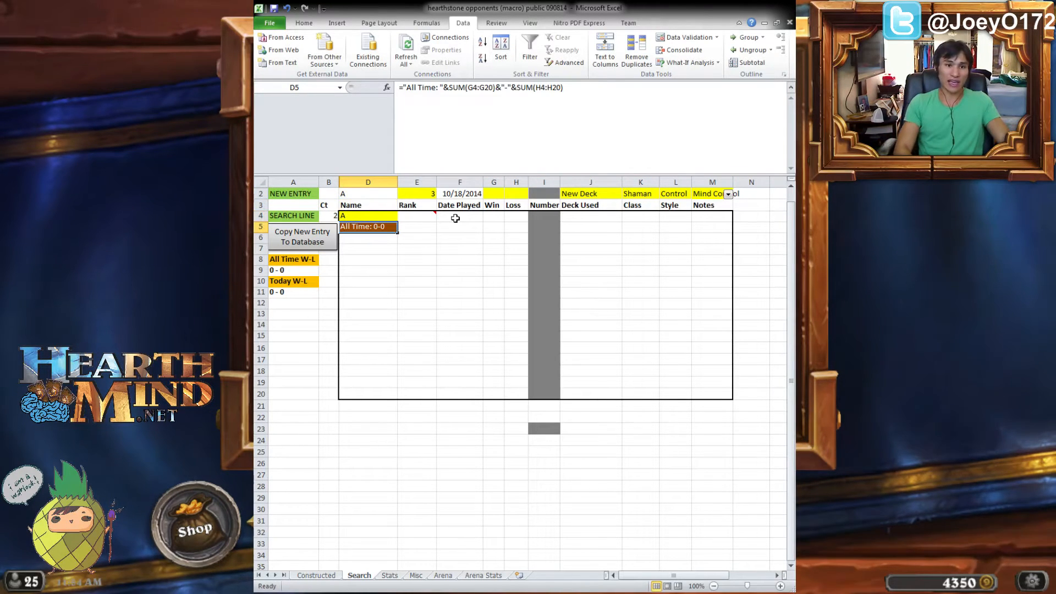
pyautogui.click(416, 216)
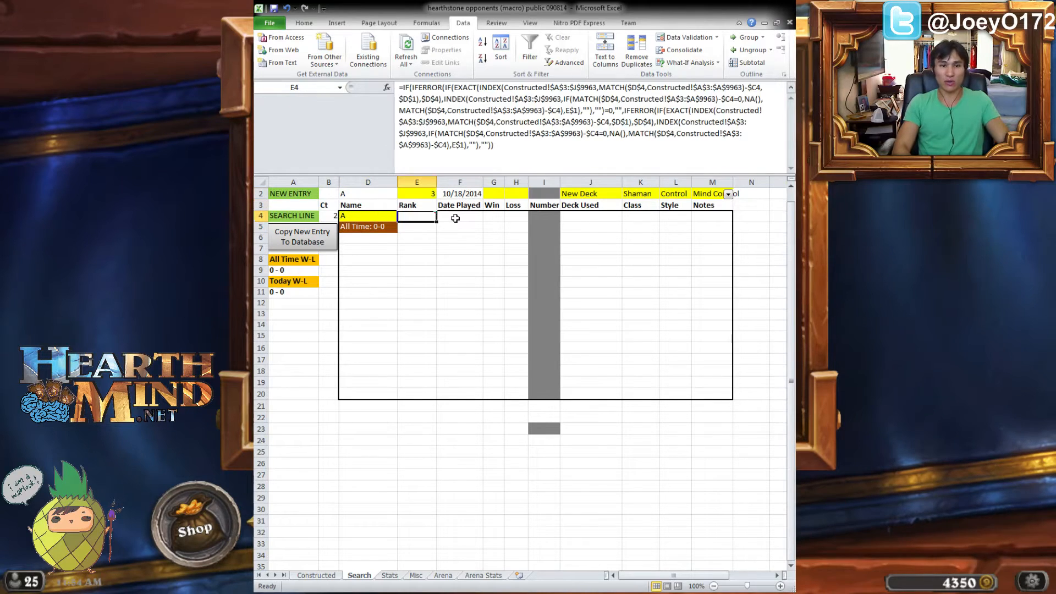
pyautogui.moveTo(416, 217); pyautogui.dragTo(701, 228)
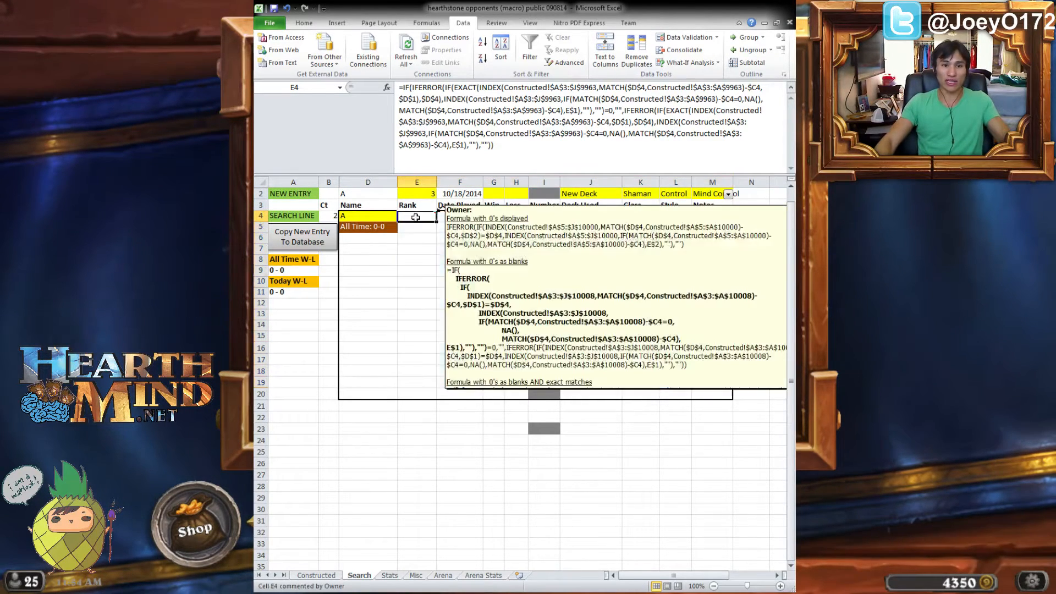
# Review the results-row lookup formulas and the new entry's win count and deck fields.
pyautogui.click(417, 250)
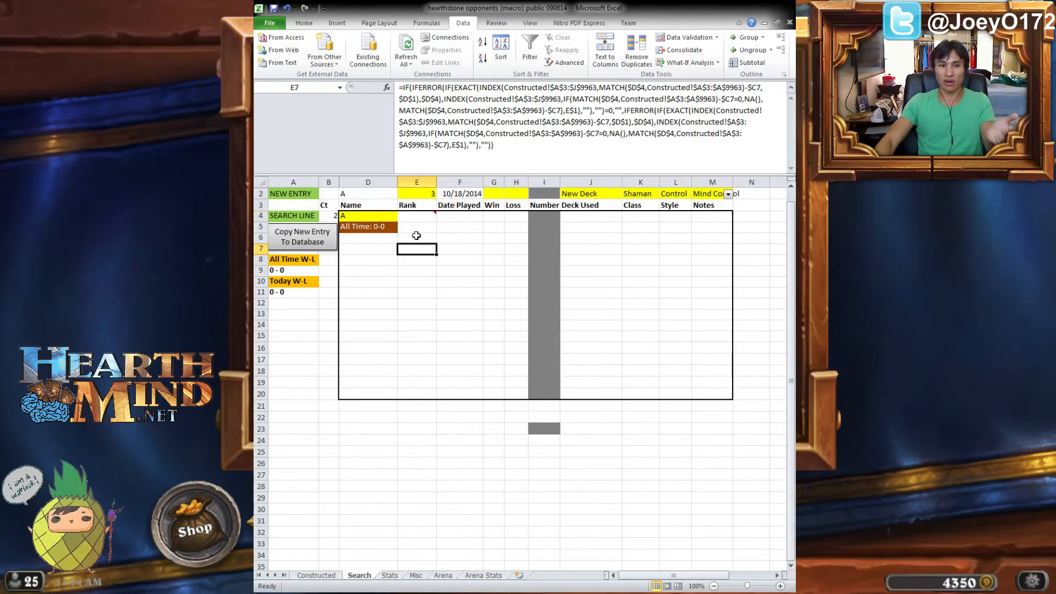
pyautogui.click(516, 315)
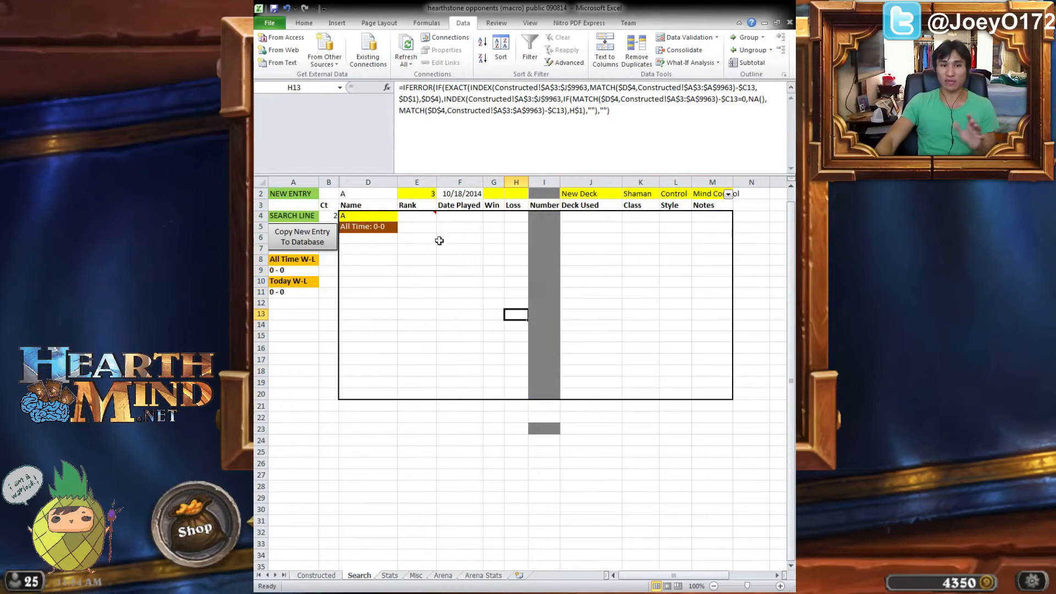
pyautogui.click(675, 463)
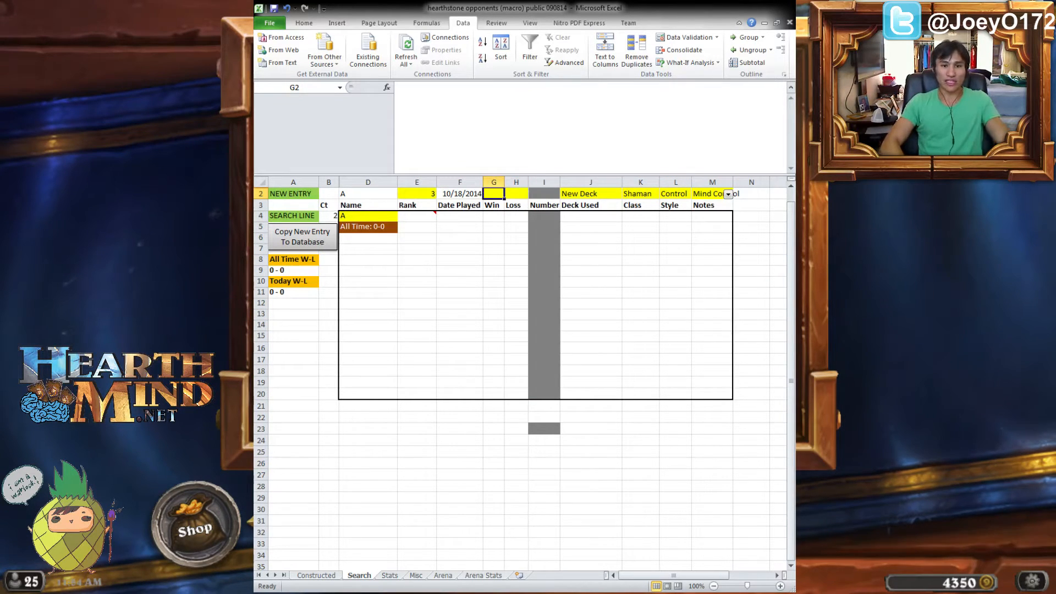
pyautogui.click(590, 194)
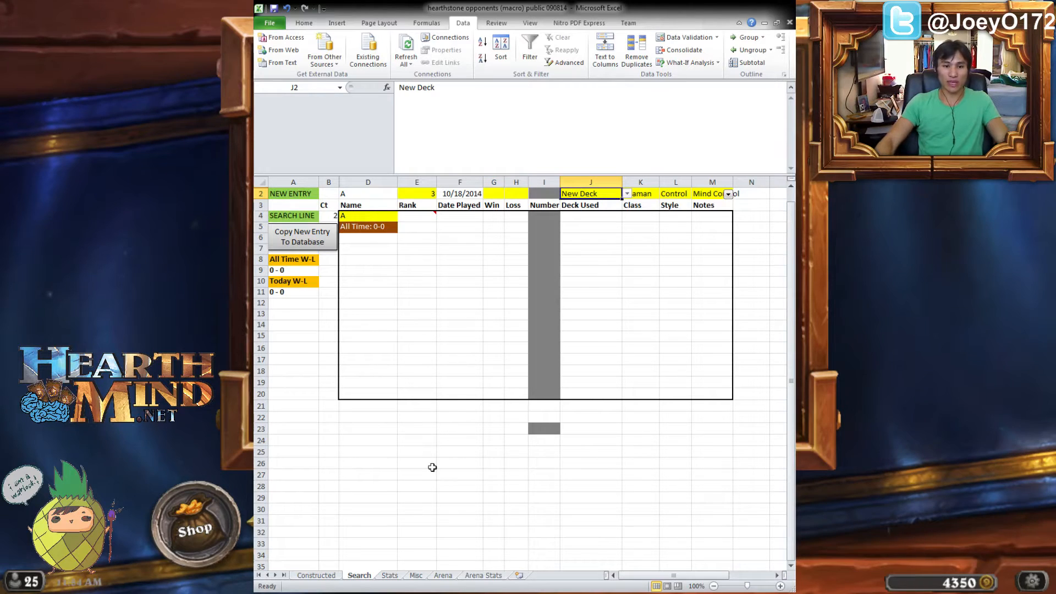
pyautogui.moveTo(434, 542)
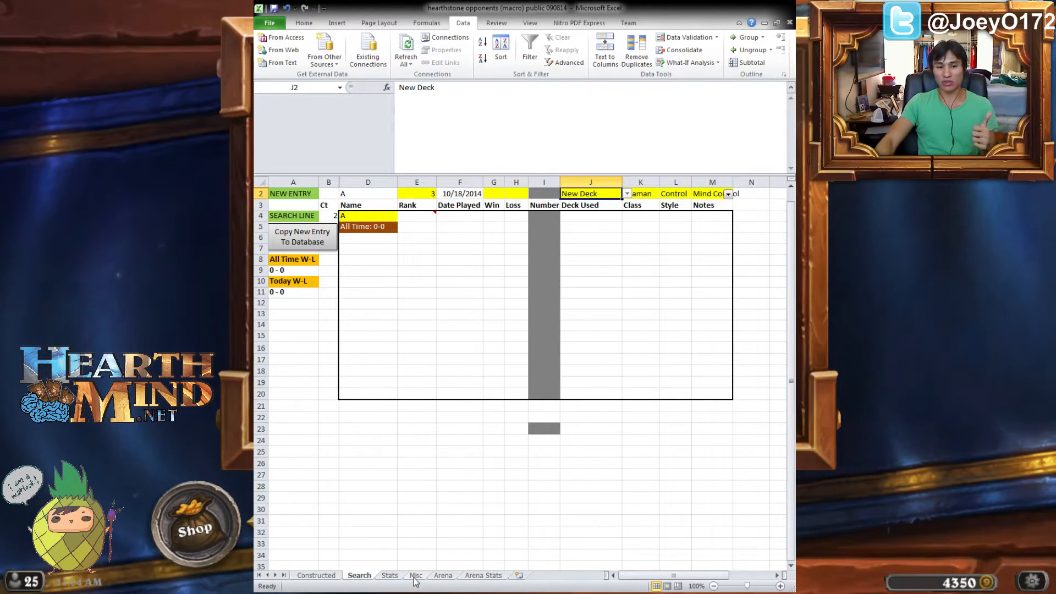
# Consult the Misc deck list and set the new entry's deck to Burst Shaman, Warlock, Aggro.
pyautogui.click(415, 575)
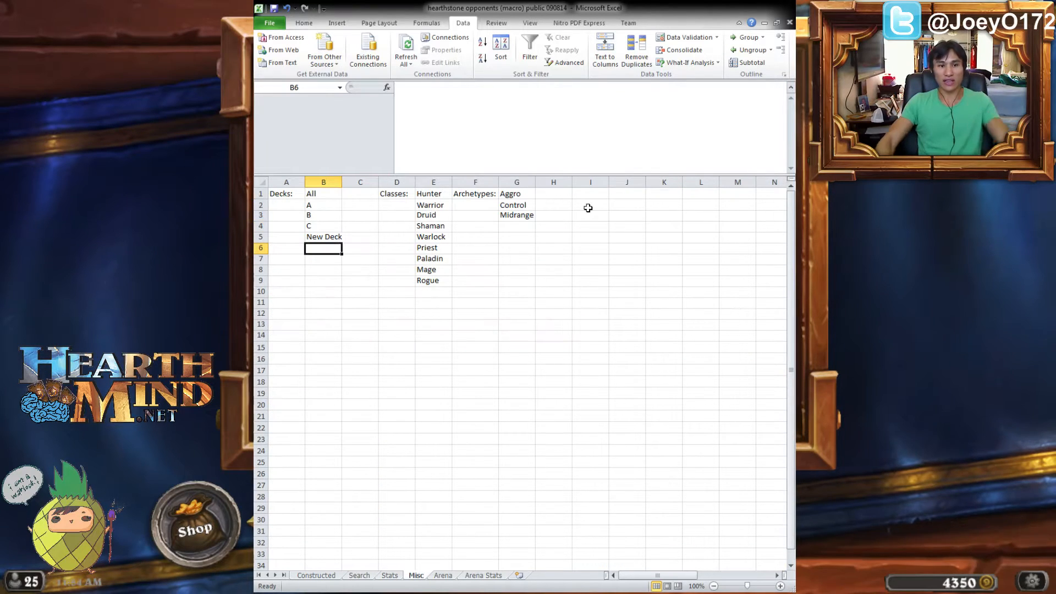
pyautogui.write('Burst Shaman')
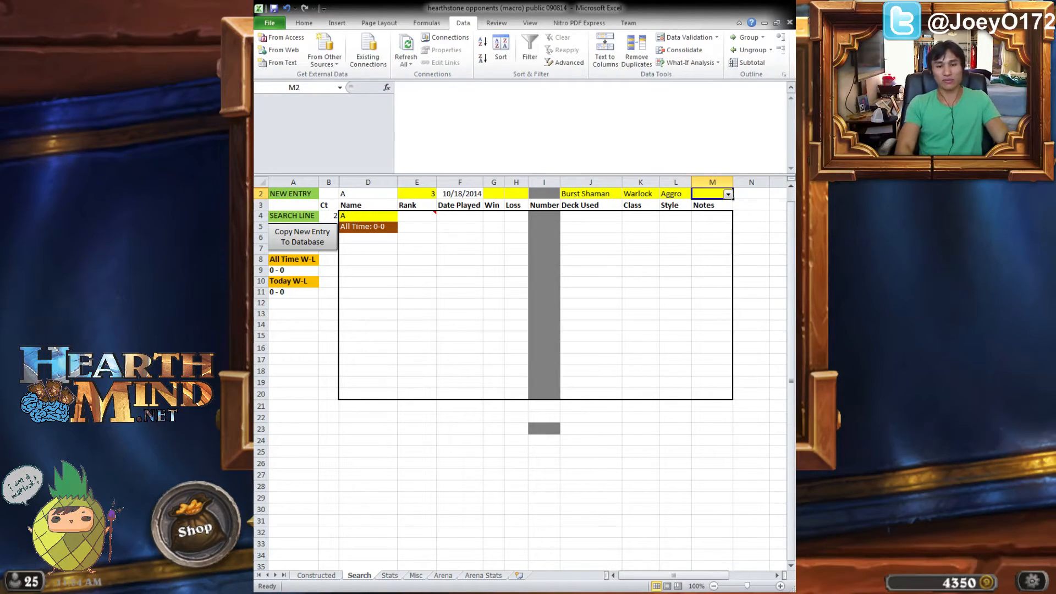
# Record notes [Zoo] / with a 1-0 win-loss and copy the entry to the Constructed database.
pyautogui.write('[Zoo] /')
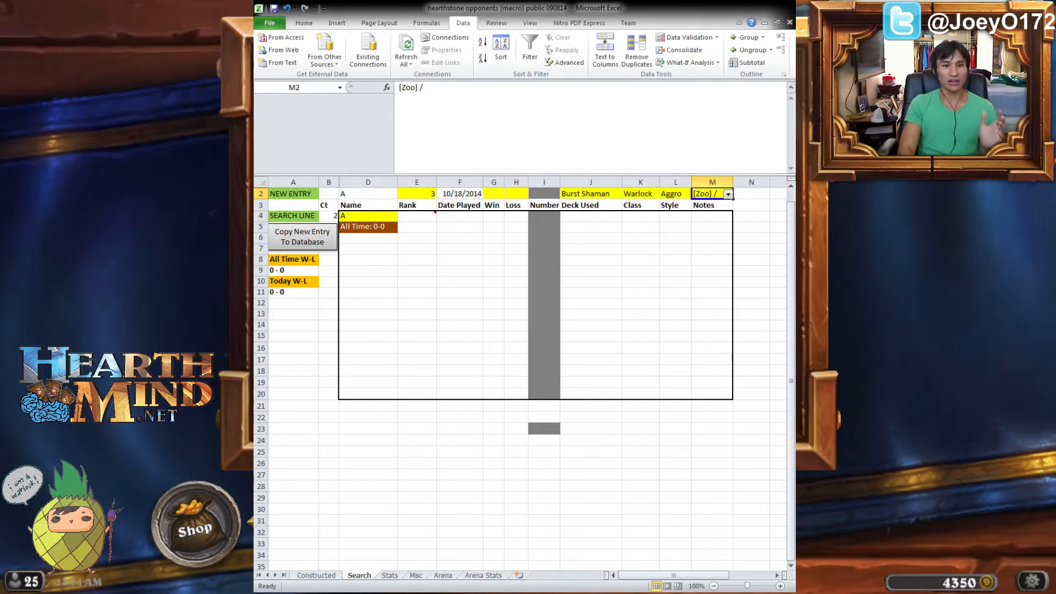
pyautogui.click(516, 204)
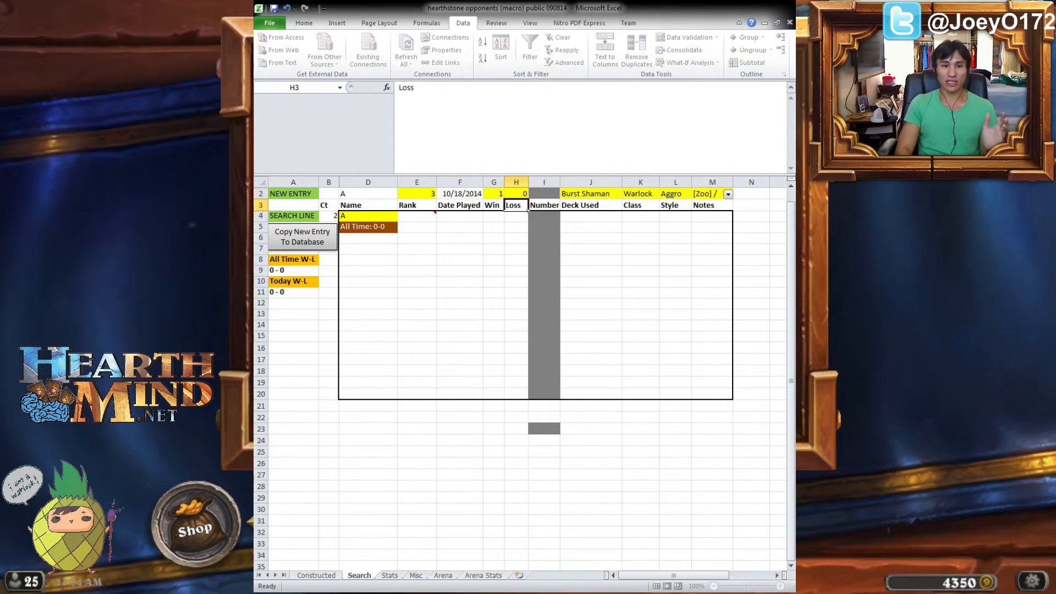
pyautogui.click(516, 193)
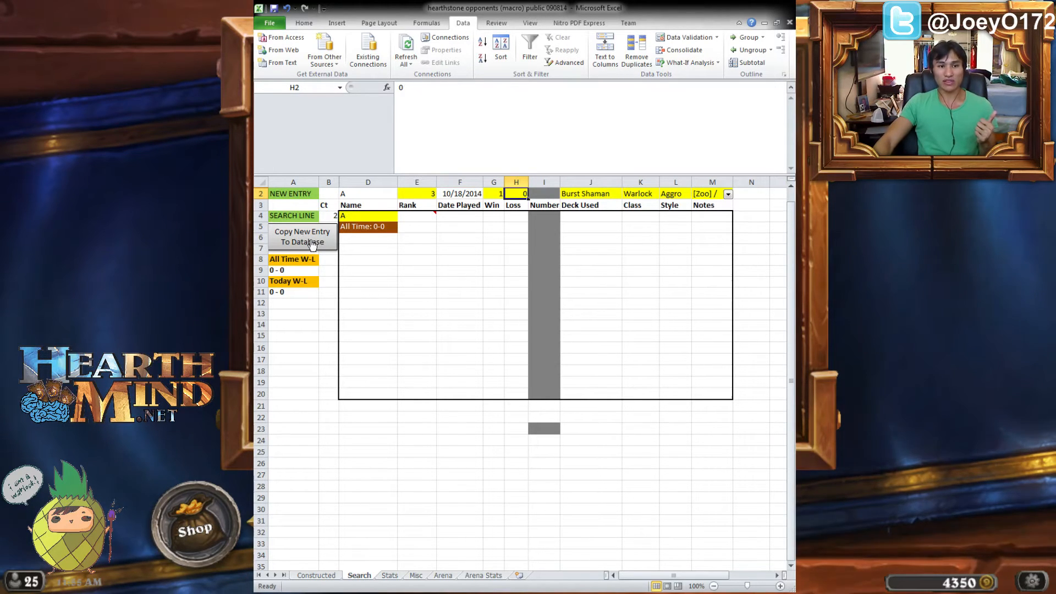
pyautogui.click(303, 237)
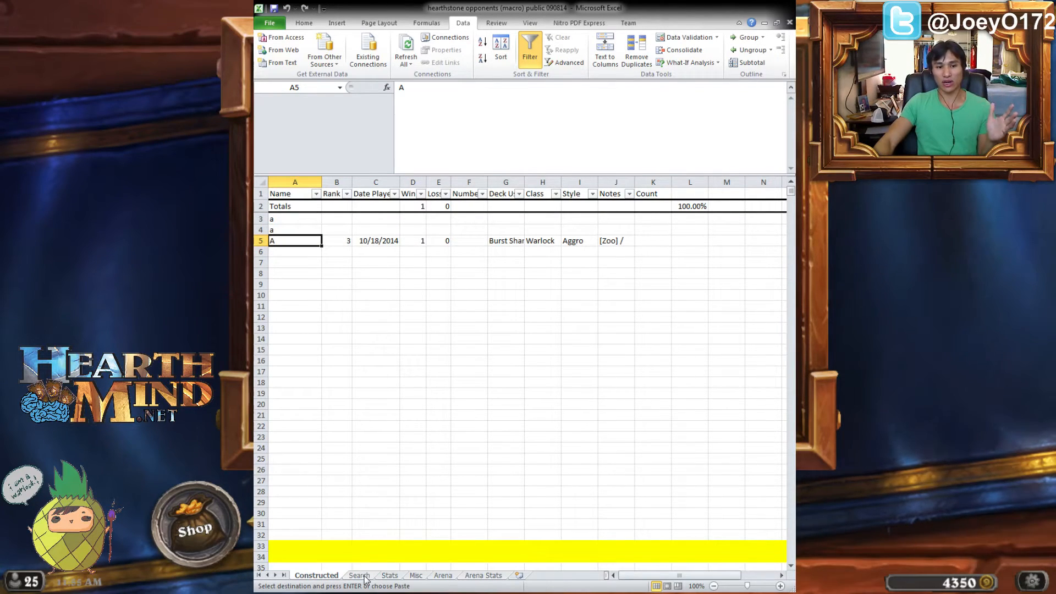
# Confirm A's logged game and 1-0 record on Search, then switch to the Stats sheet.
pyautogui.click(359, 575)
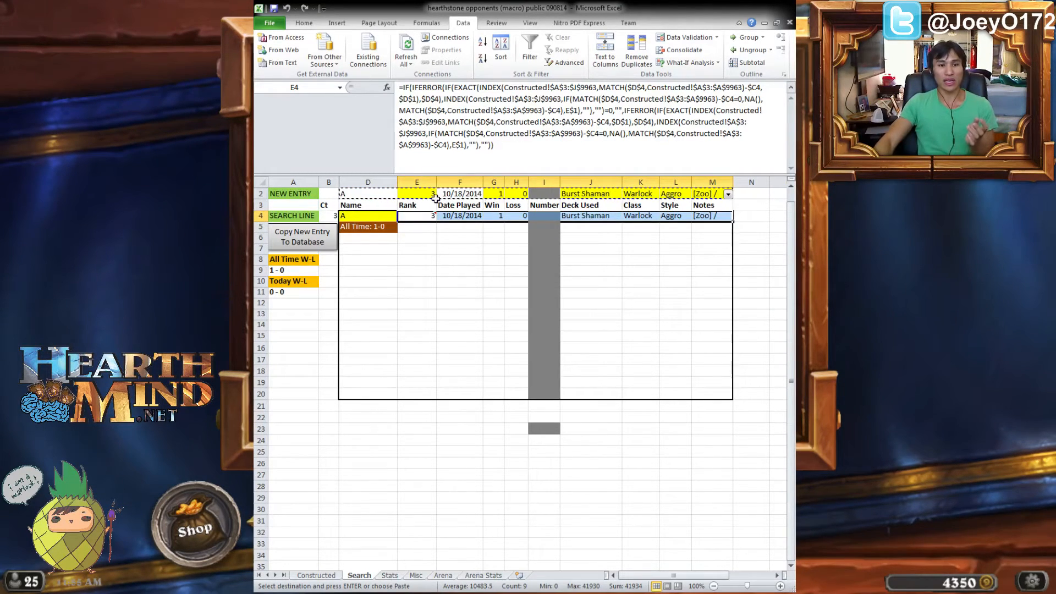
pyautogui.click(389, 574)
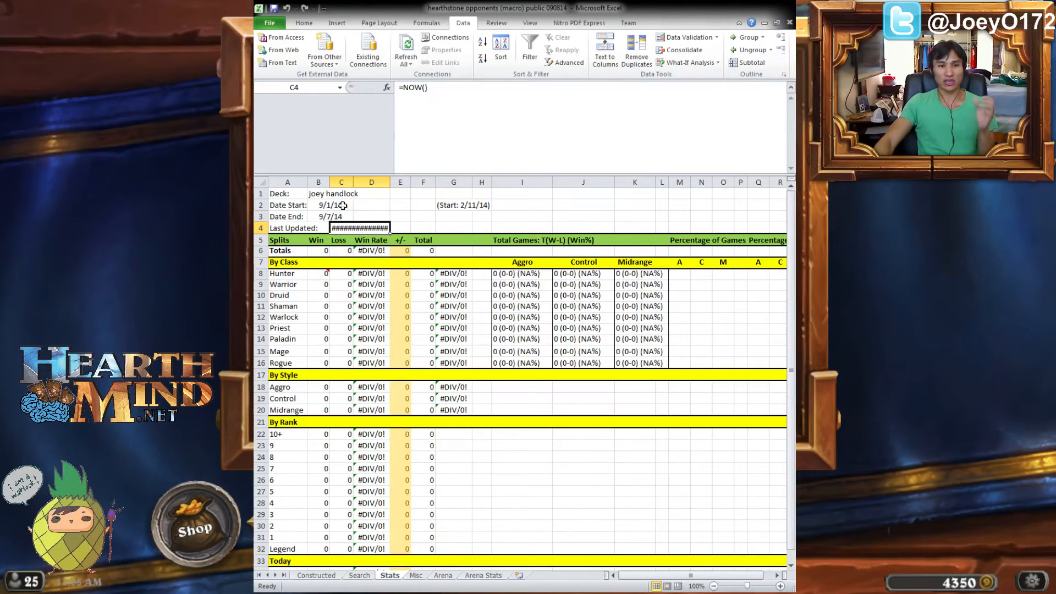
# Filter Stats to Burst Shaman for 10/18/14, check the Warlock win count, and return to Search for opponent B.
pyautogui.click(330, 205)
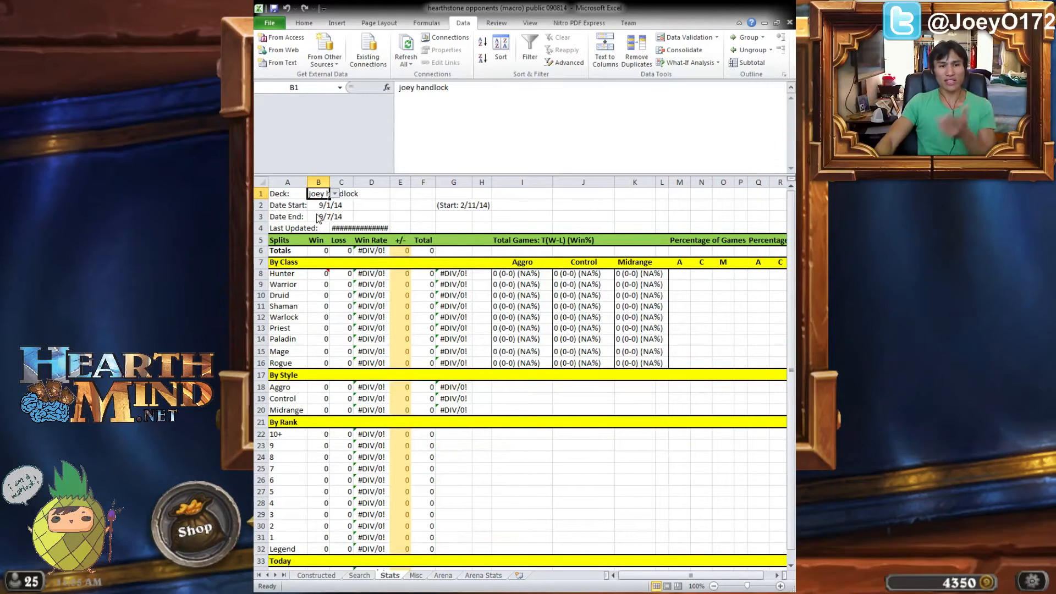
pyautogui.write('Burst Shaman')
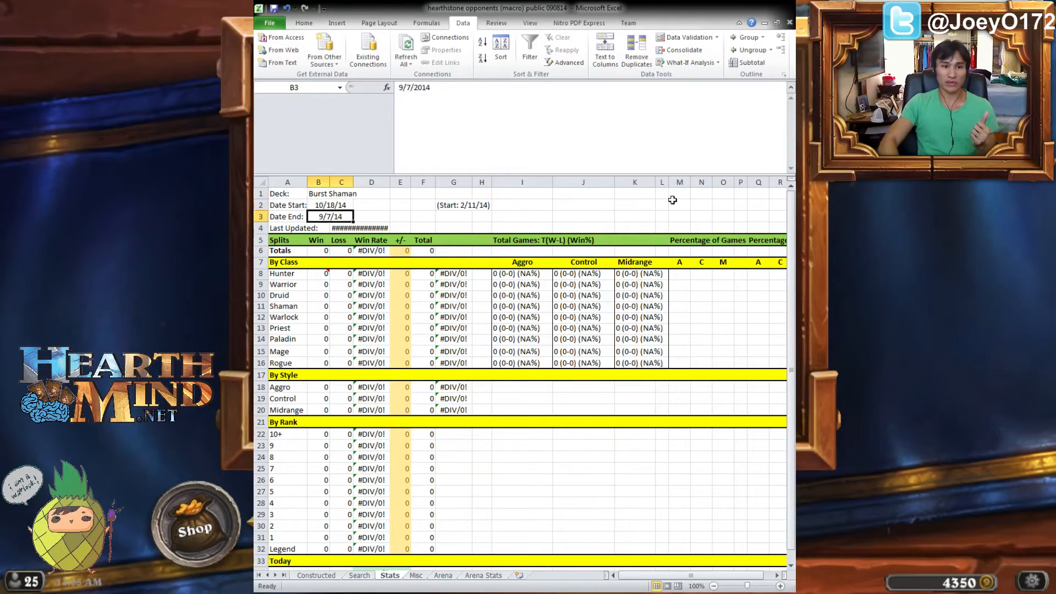
pyautogui.write('10/18/14')
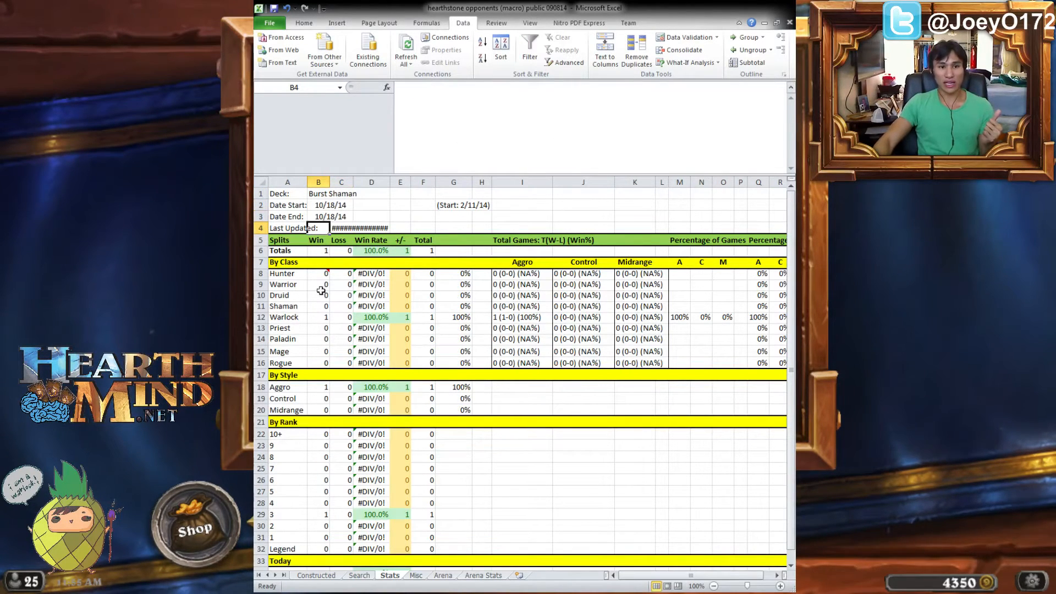
pyautogui.click(318, 316)
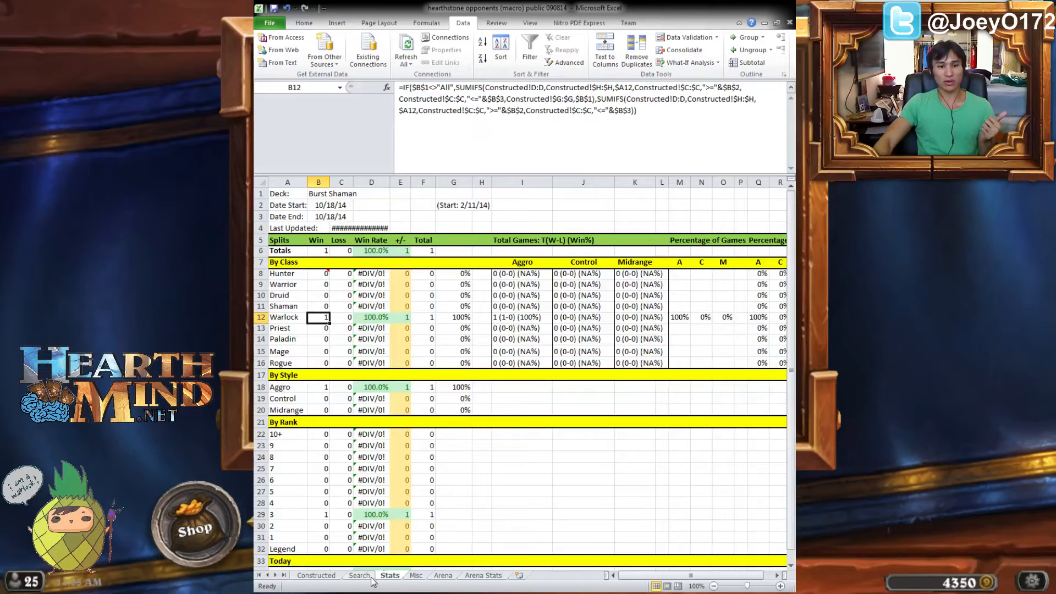
pyautogui.click(359, 574)
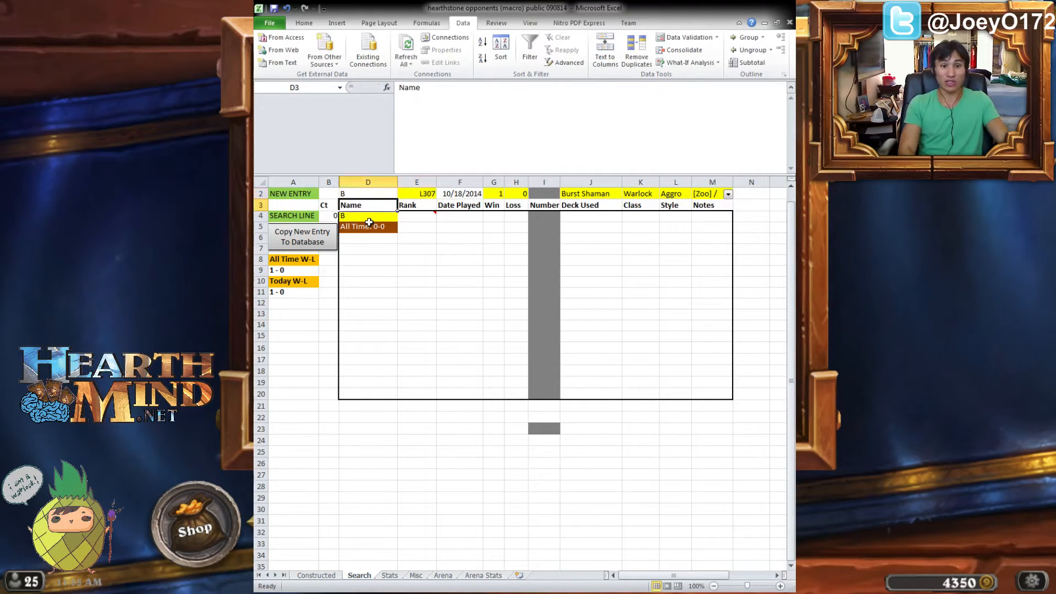
# Set game B's deck to New Deck with class Hunter and enter the Savannah Highmane / Leper Gnome notes.
pyautogui.click(544, 193)
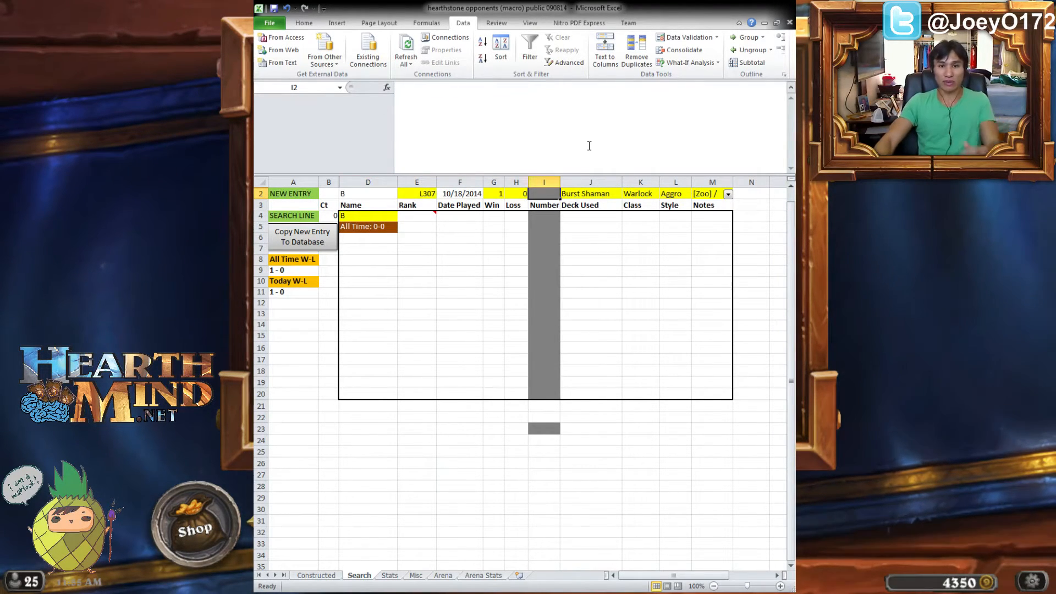
pyautogui.click(586, 194)
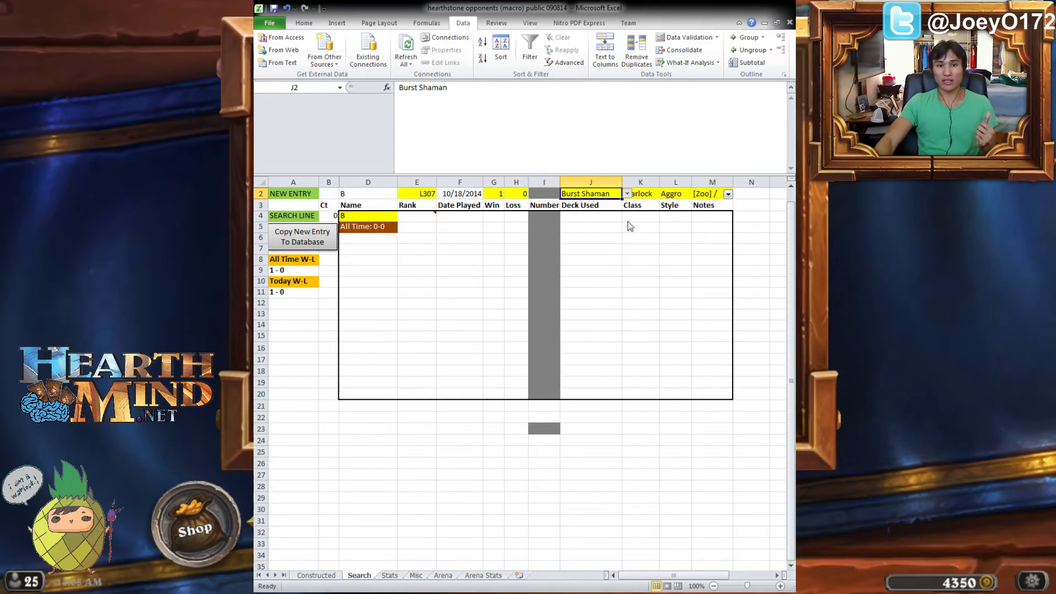
pyautogui.click(641, 194)
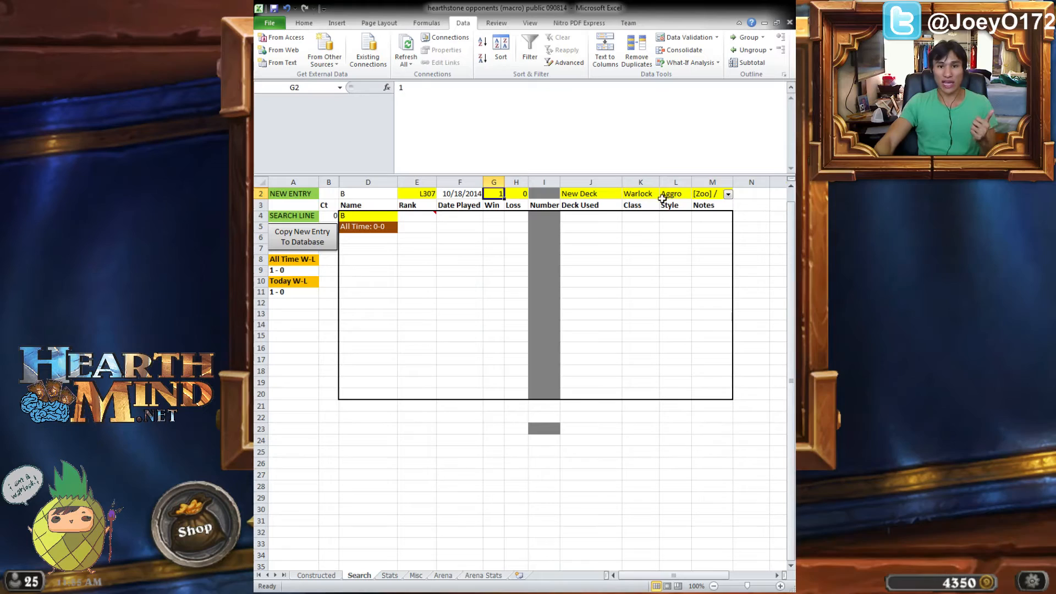
pyautogui.write('Hunter')
pyautogui.click(712, 194)
pyautogui.write('Savannah Highmane / Leper')
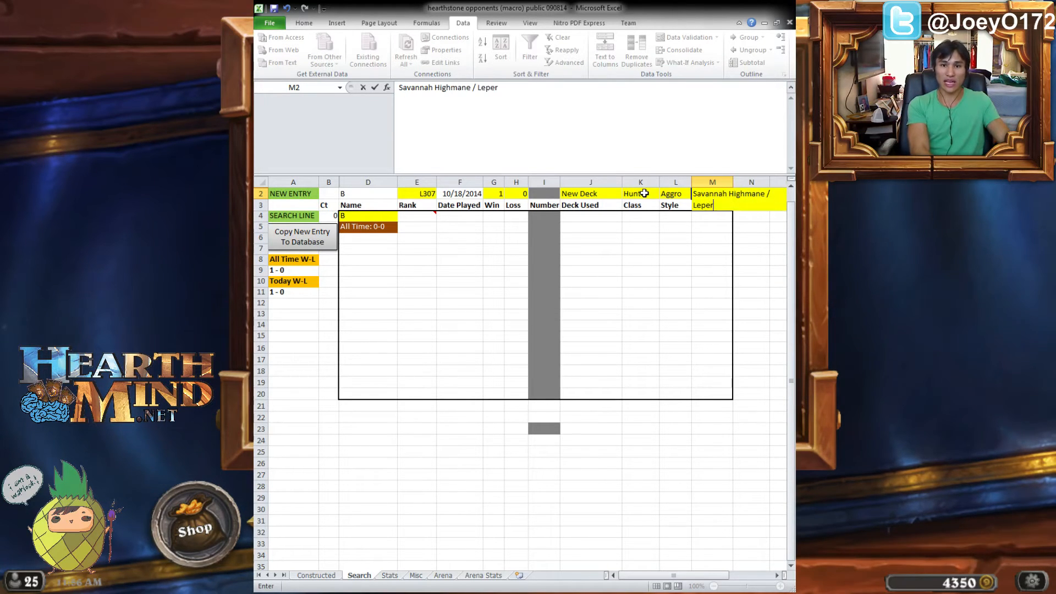
pyautogui.click(674, 193)
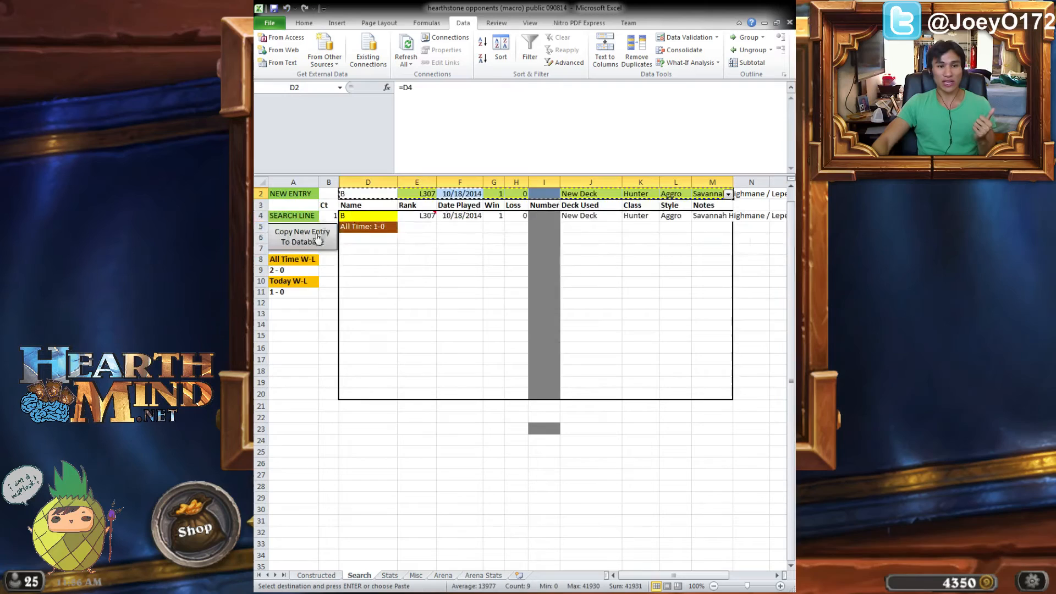
# Verify game B's row on the Constructed sheet, then switch to the Stats sheet.
pyautogui.click(316, 575)
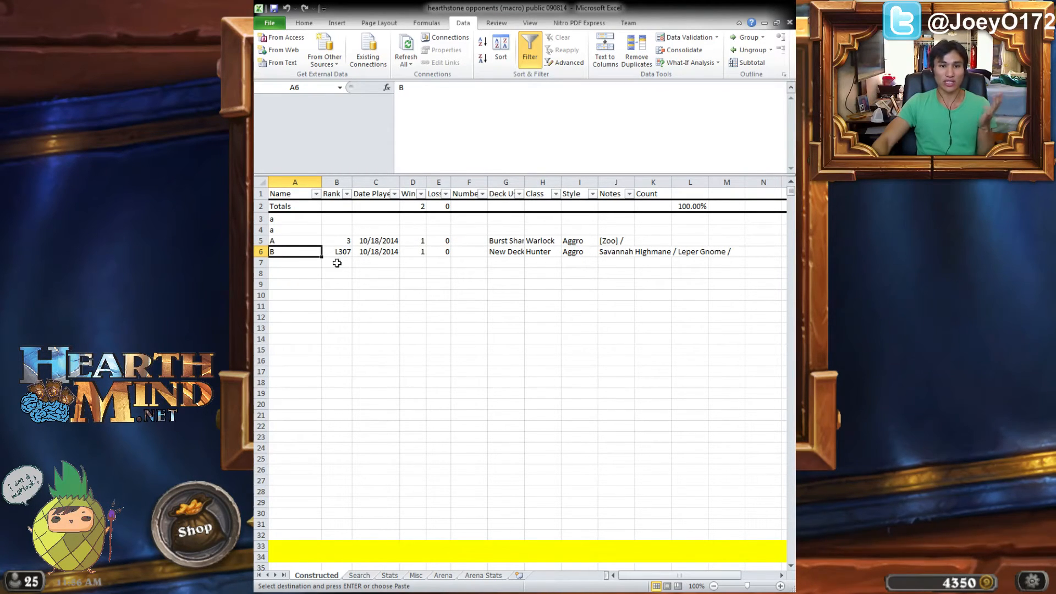
pyautogui.click(388, 575)
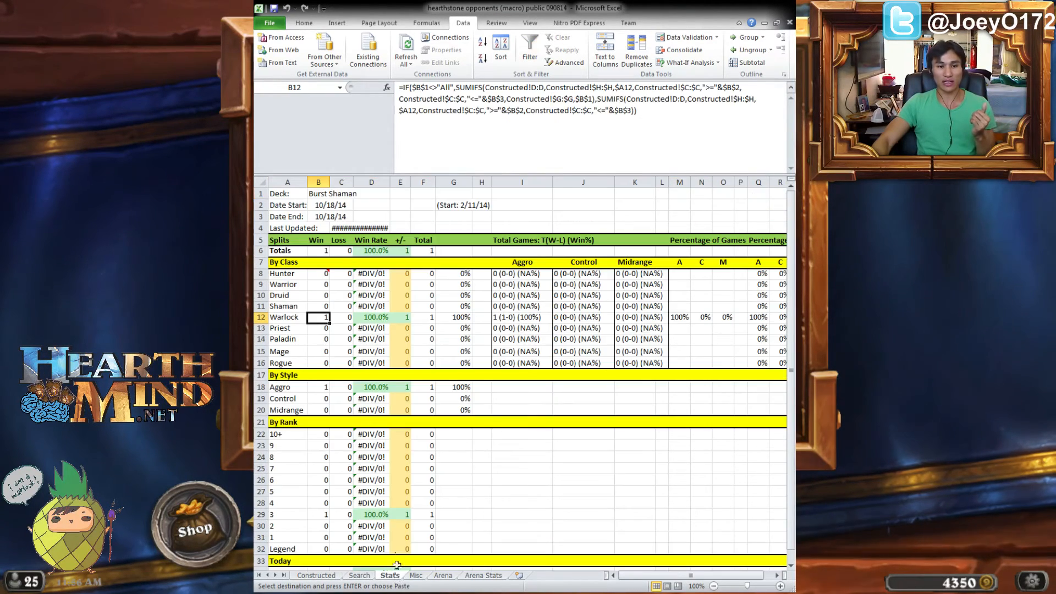
# Filter Stats to All then New Deck, check the Hunter win/loss counts, and go to the Misc sheet.
pyautogui.click(317, 194)
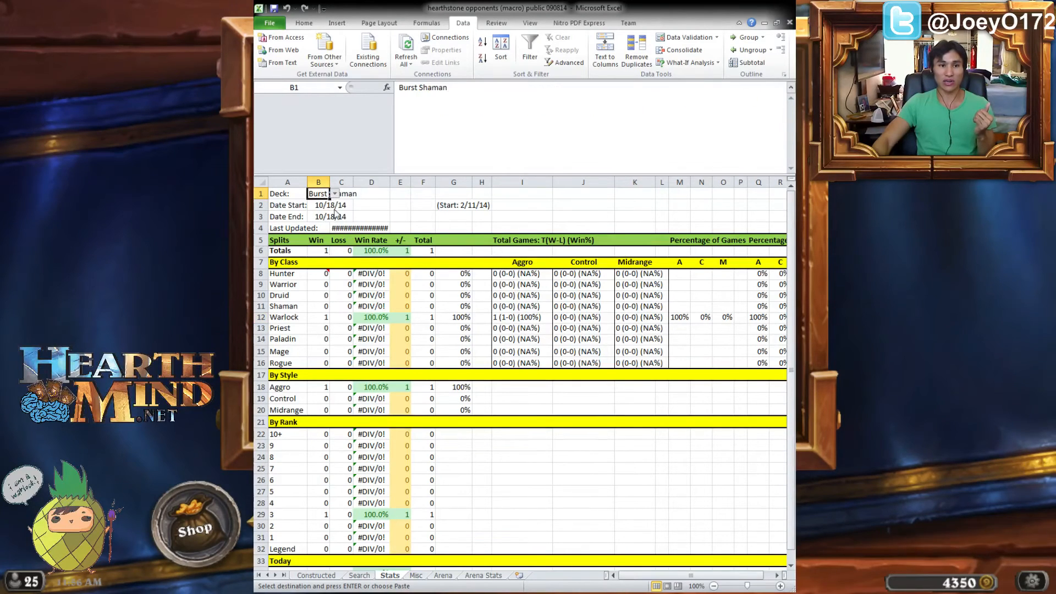
pyautogui.click(333, 194)
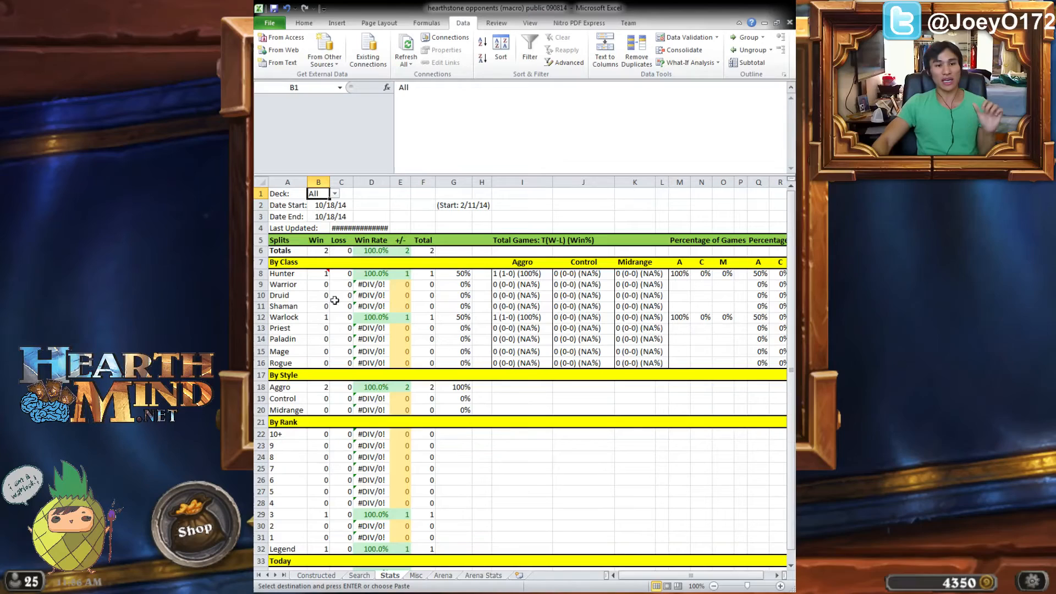
pyautogui.moveTo(345, 293)
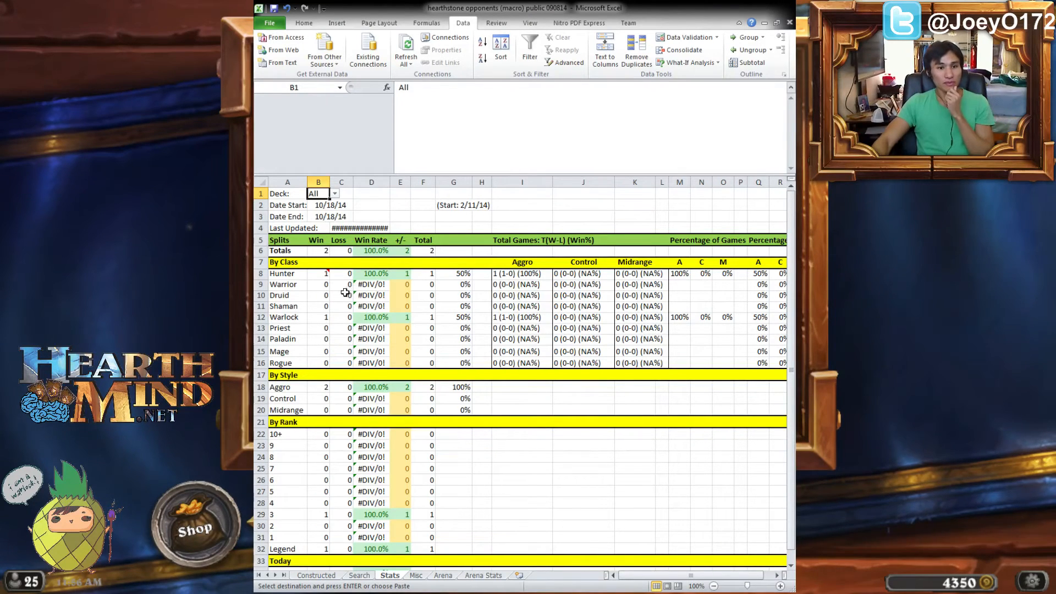
pyautogui.click(318, 273)
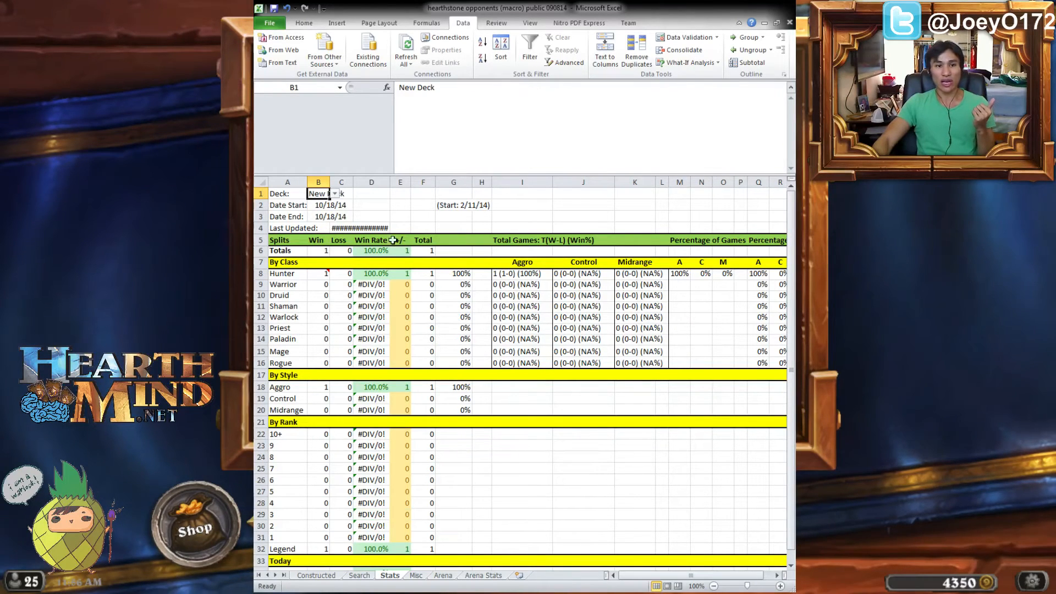
pyautogui.moveTo(342, 284)
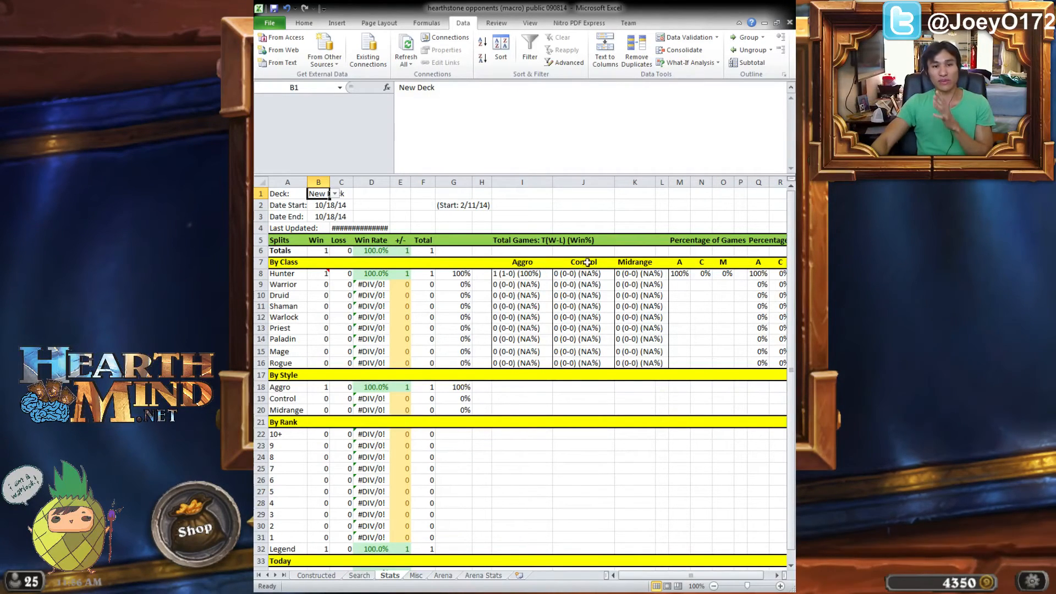
pyautogui.click(318, 273)
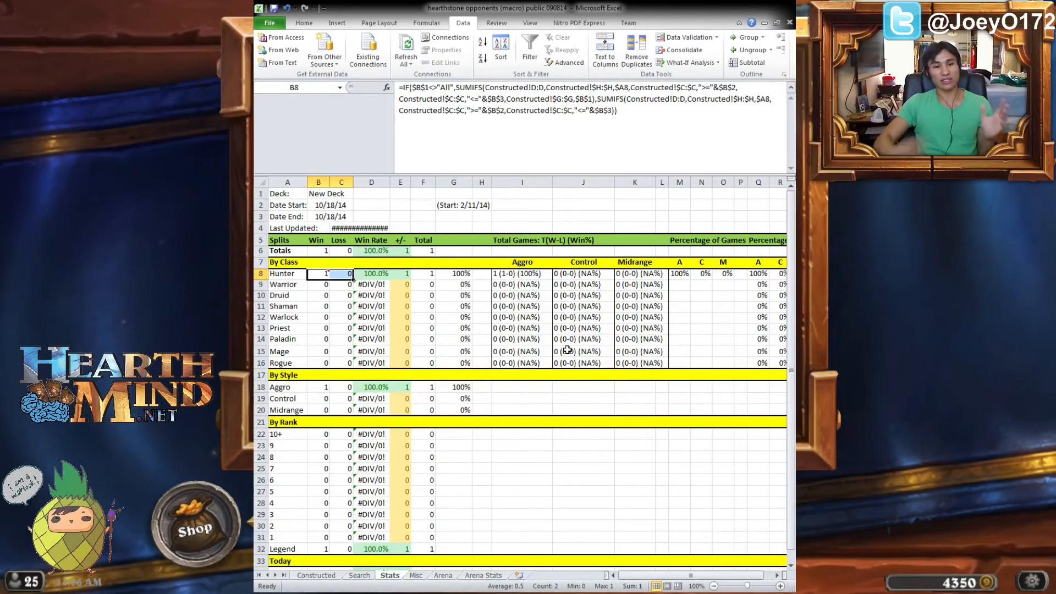
pyautogui.click(416, 575)
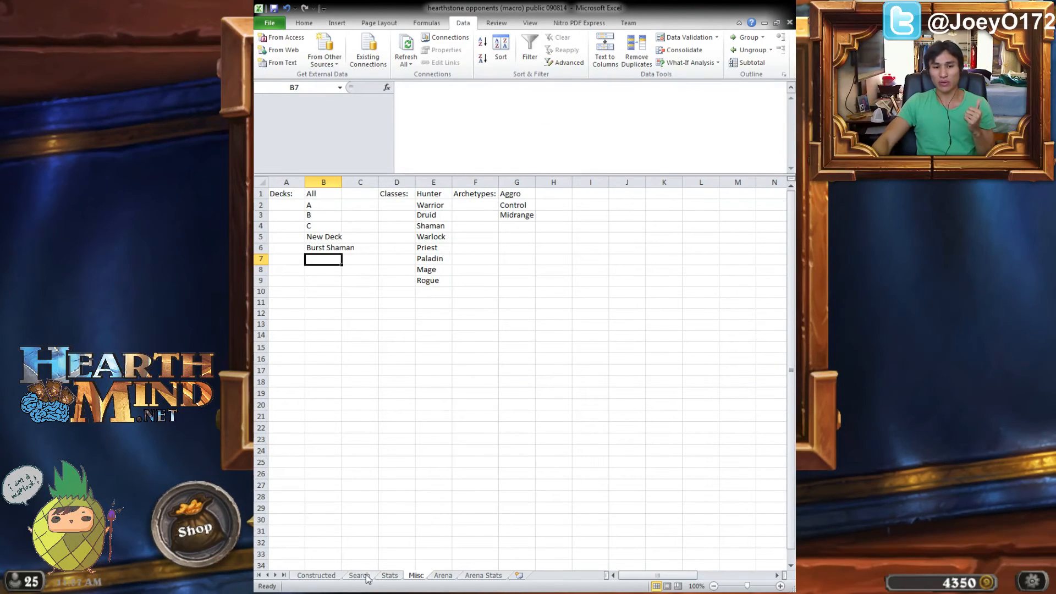
# Browse the Stats, Search and Misc sheets, ending on Search with opponent B selected.
pyautogui.click(389, 576)
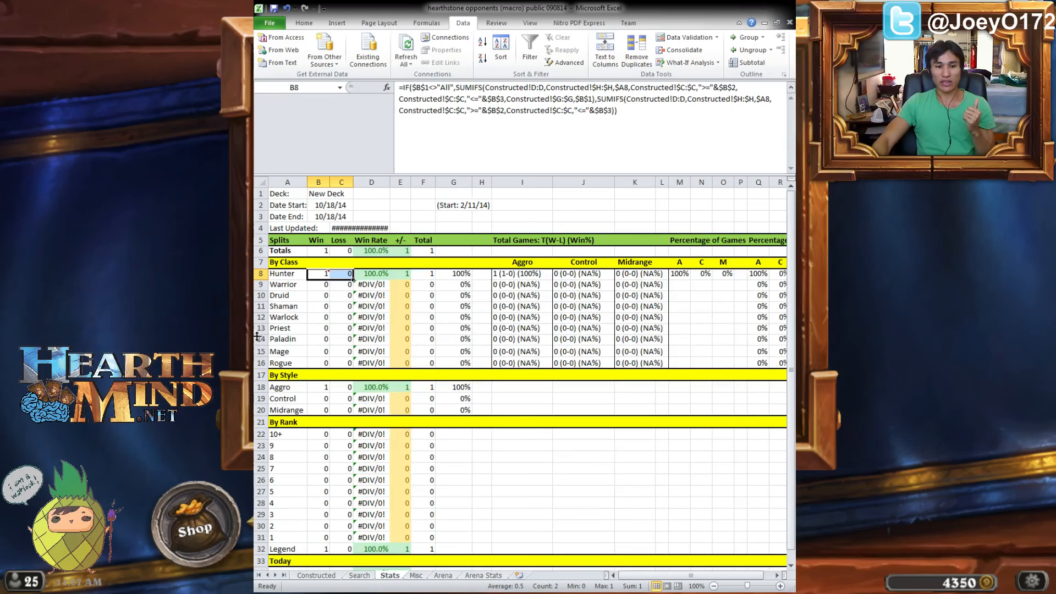
pyautogui.click(359, 576)
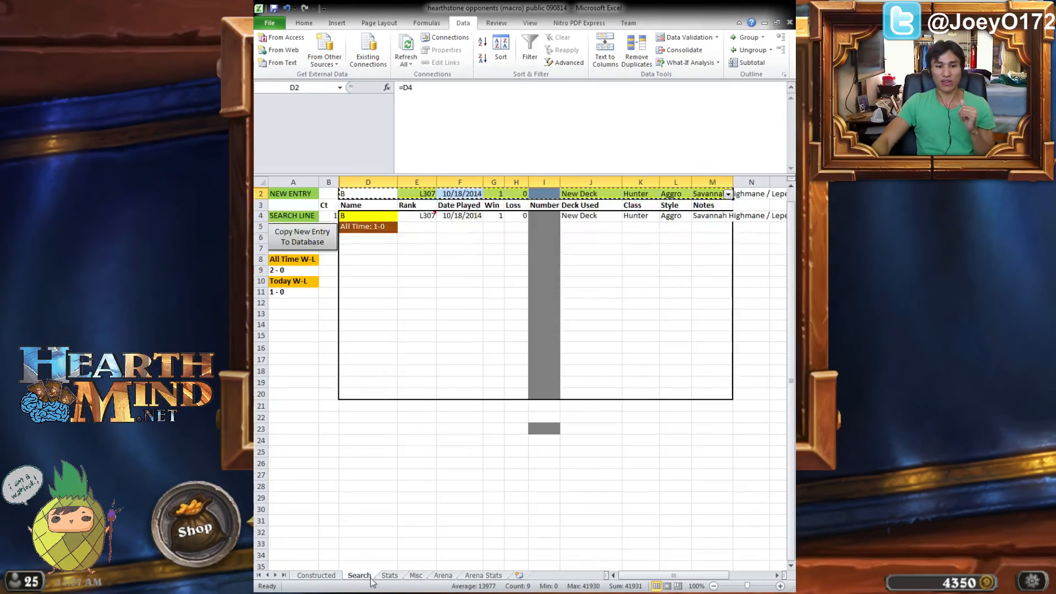
pyautogui.click(416, 576)
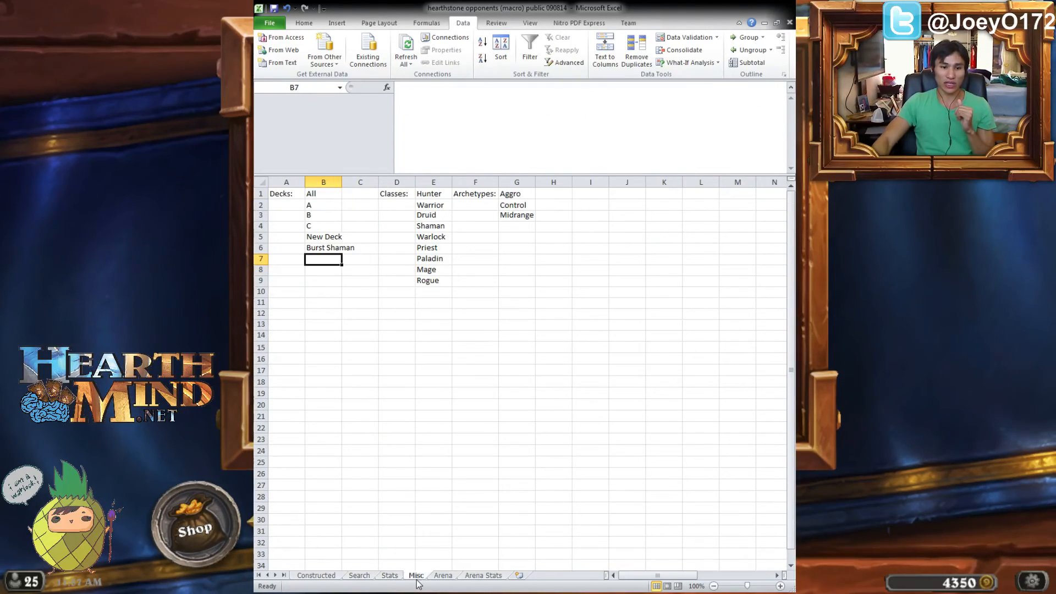
pyautogui.moveTo(385, 581)
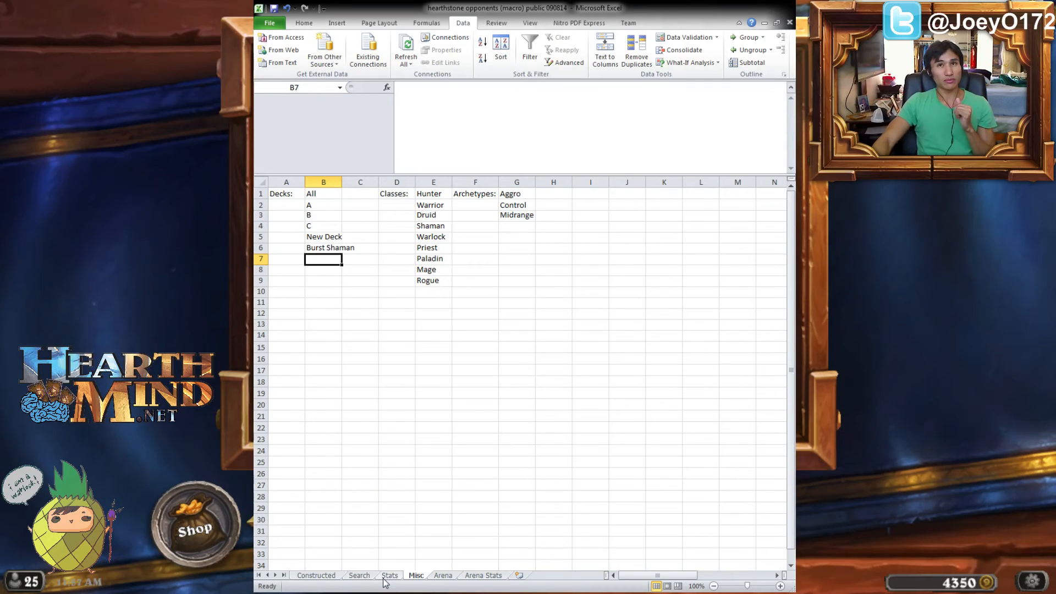
pyautogui.click(389, 576)
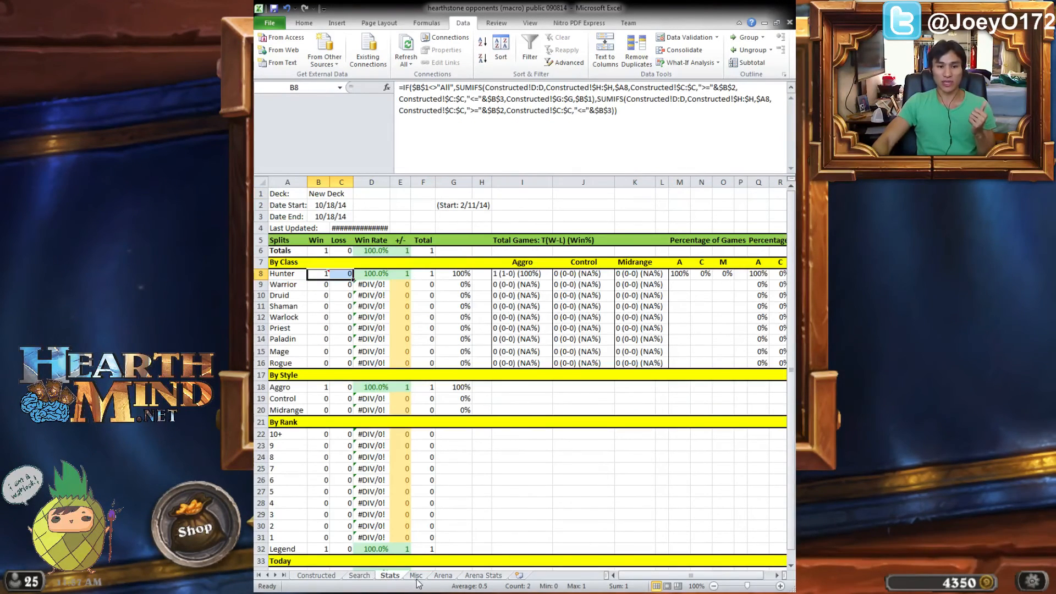
pyautogui.click(414, 575)
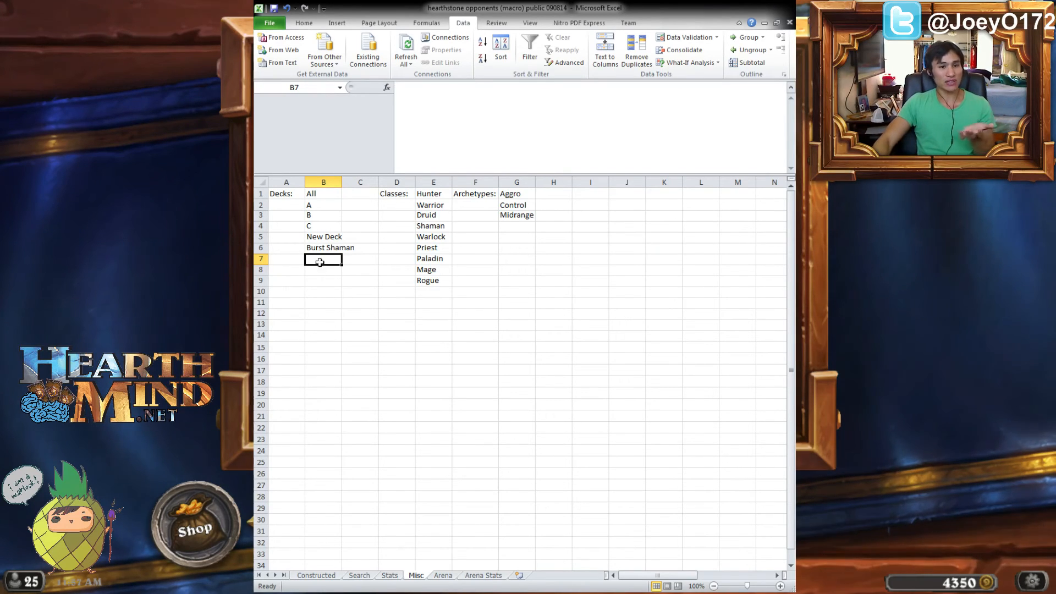
pyautogui.click(359, 575)
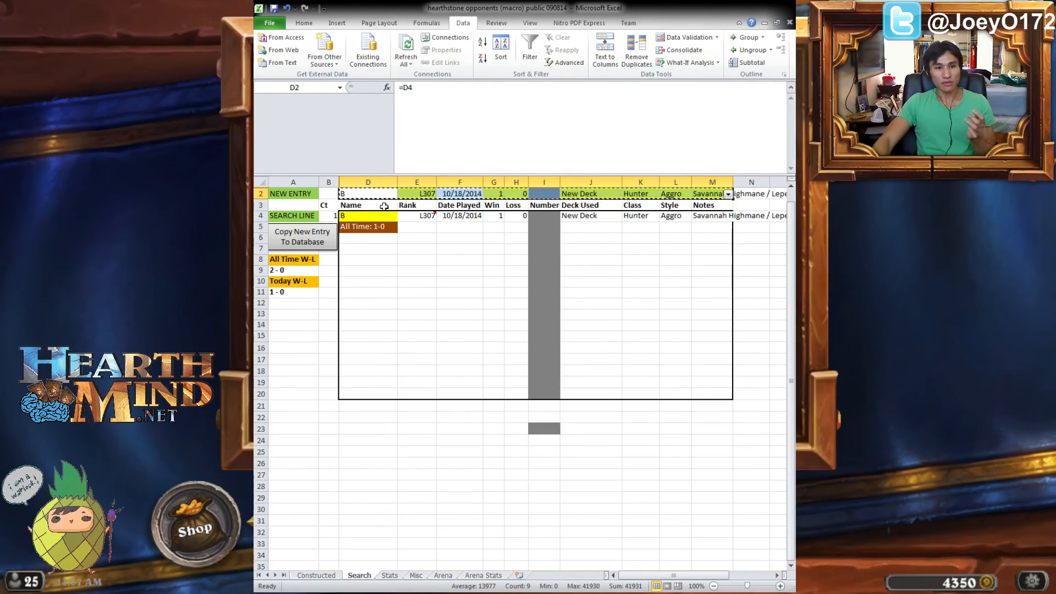
pyautogui.click(368, 216)
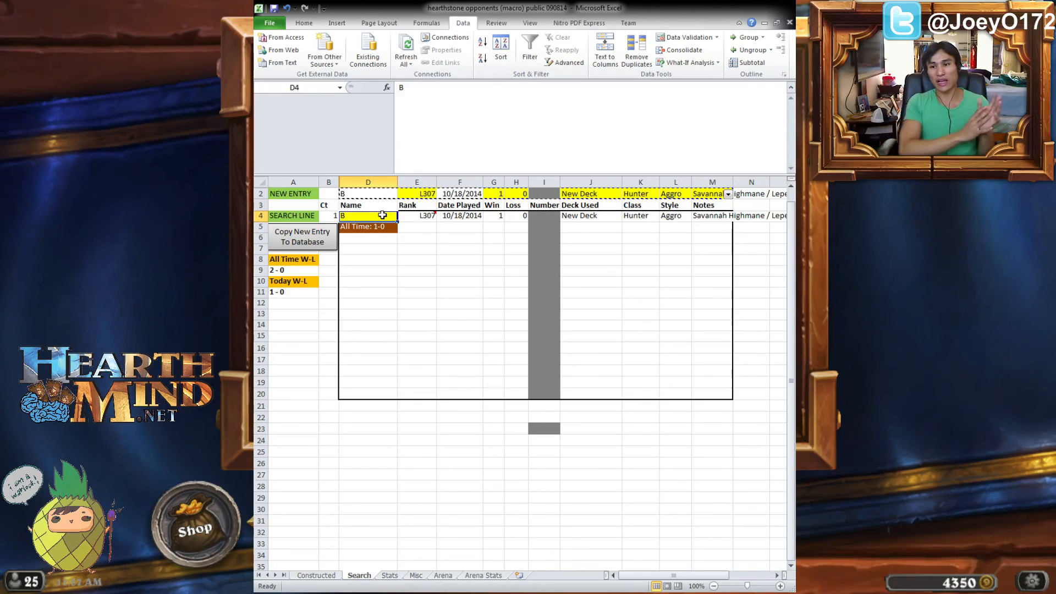